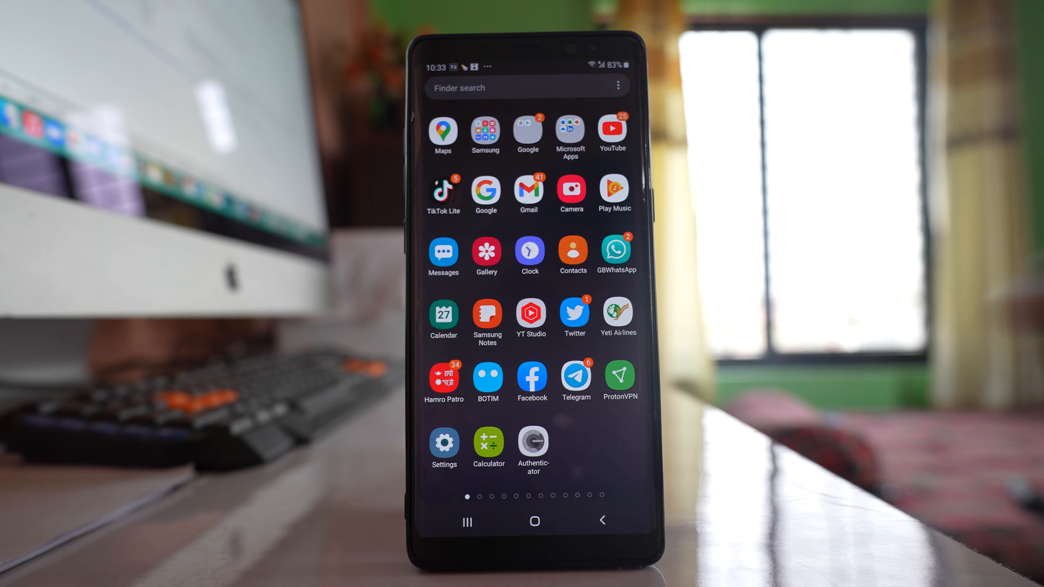
pyautogui.hscroll(-3)
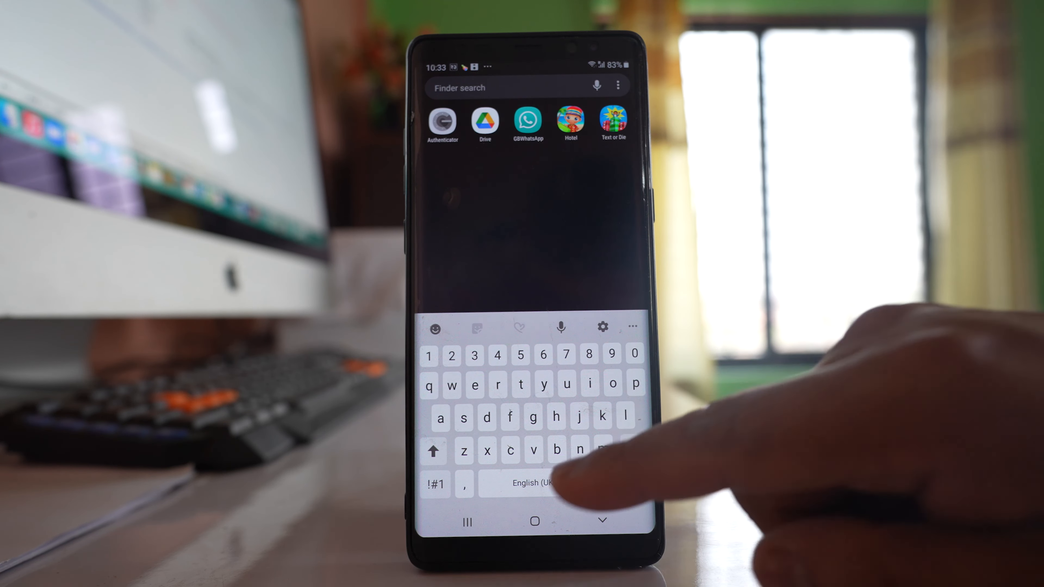
pyautogui.write('ch')
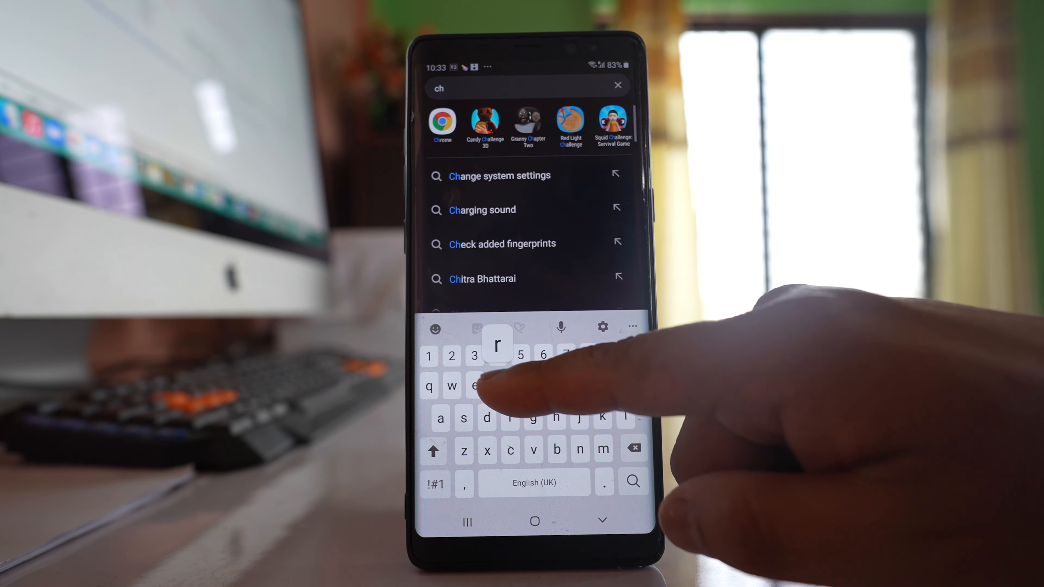
pyautogui.write('r')
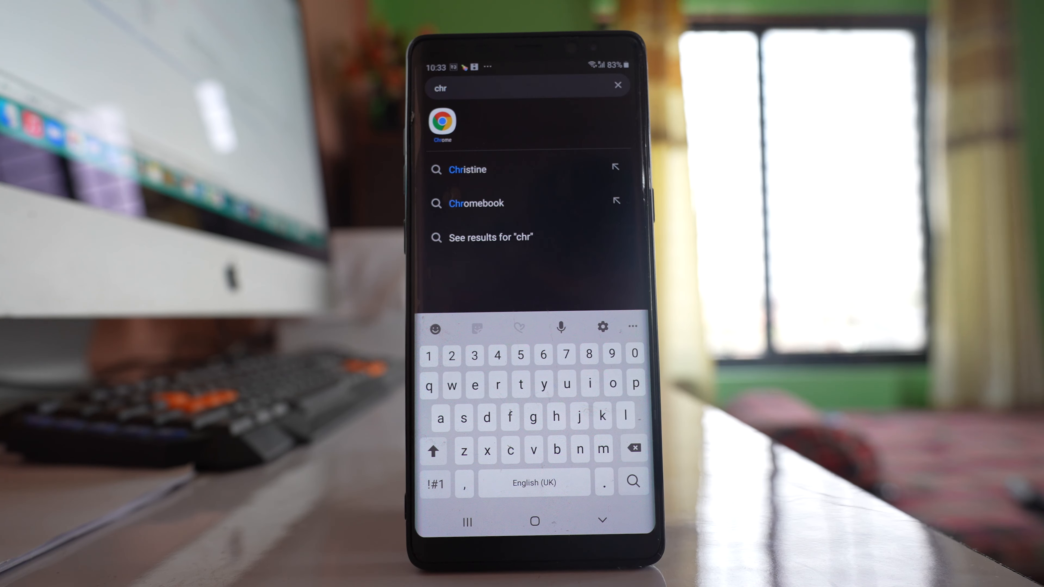